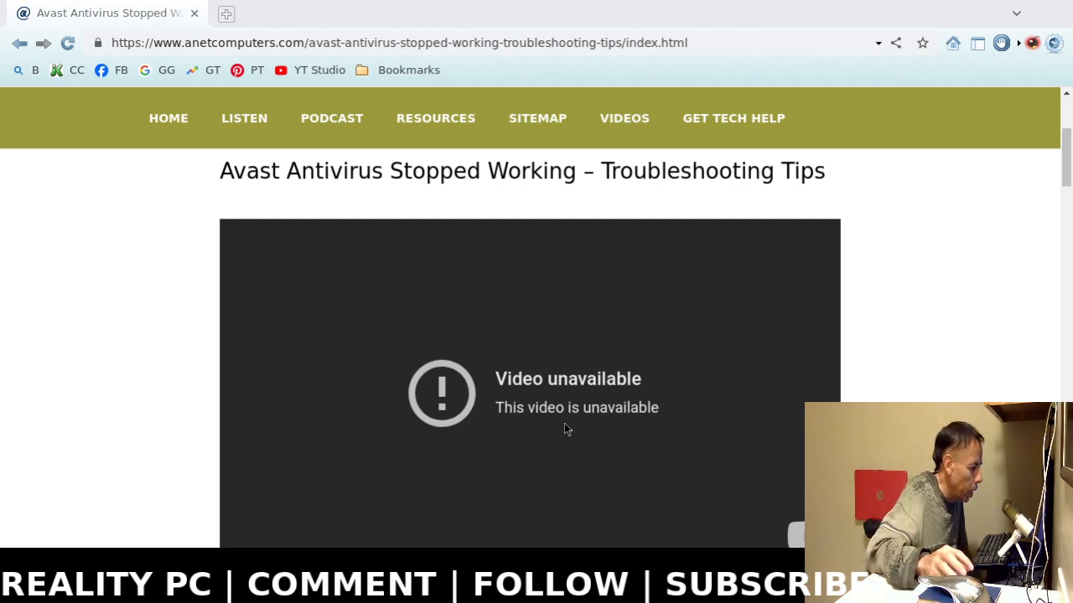
mouse_move(176, 248)
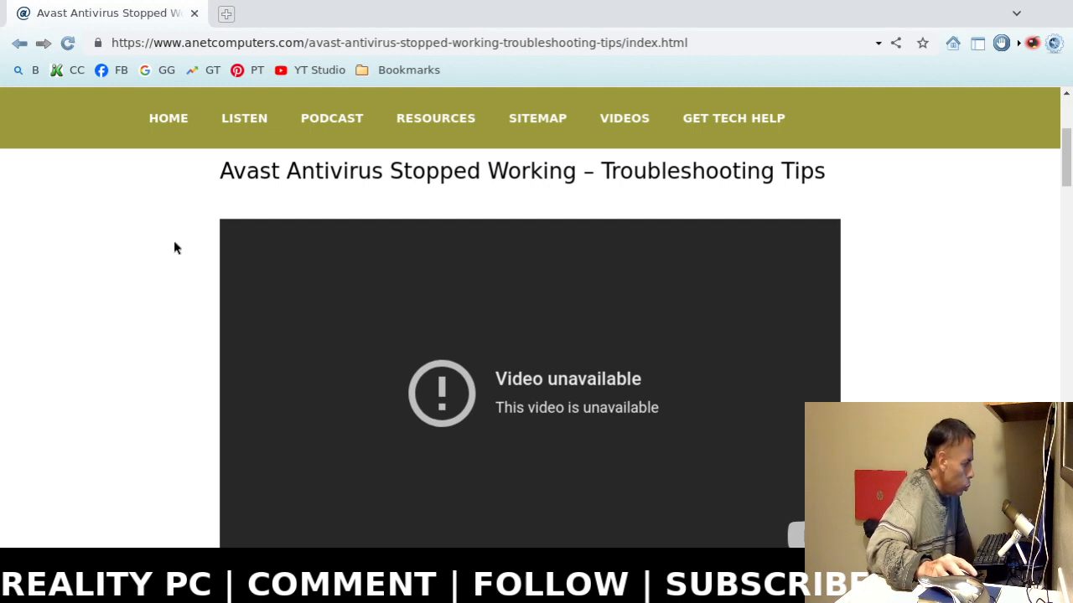
scroll("down", 3)
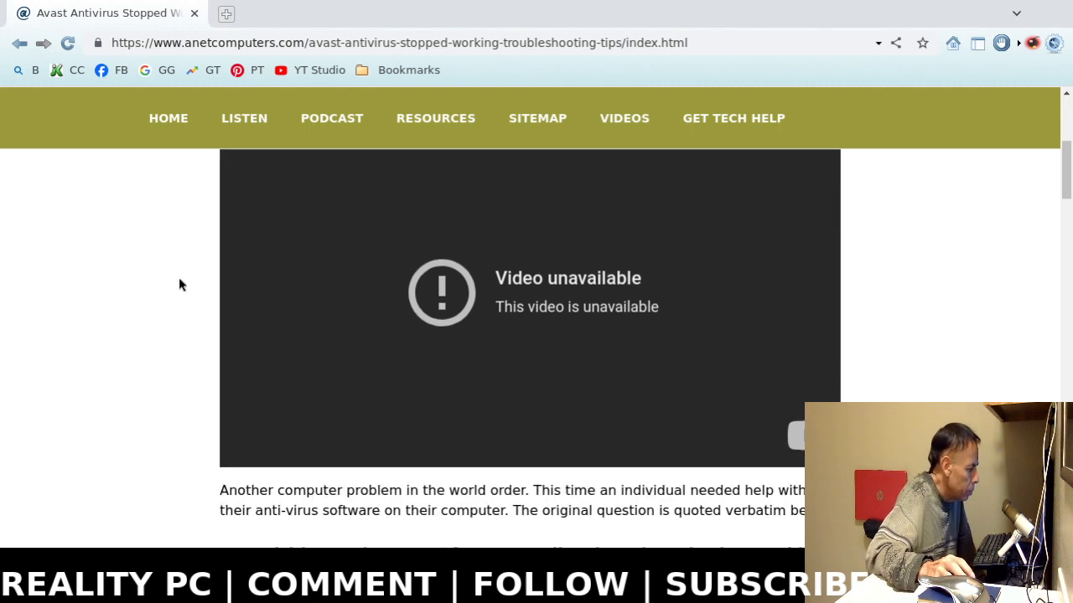
scroll("down", 3)
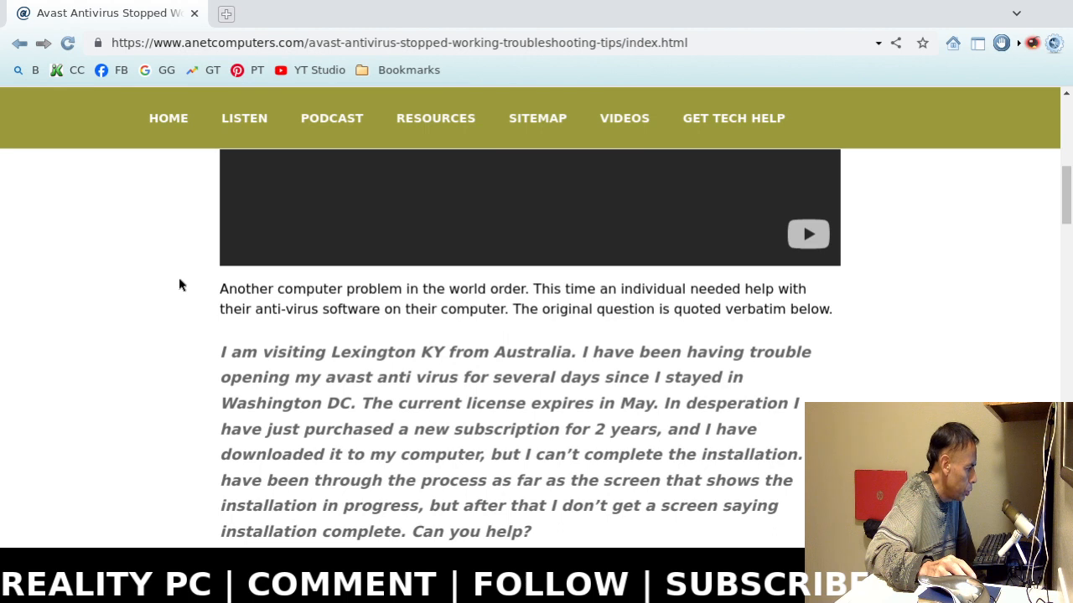
scroll("down", 3)
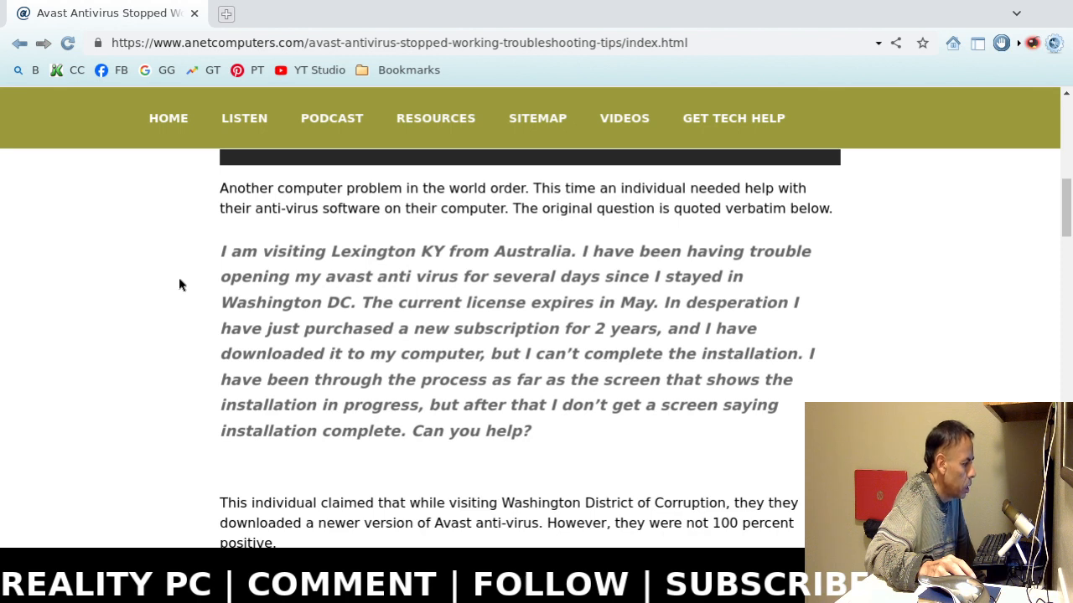
scroll("down", 3)
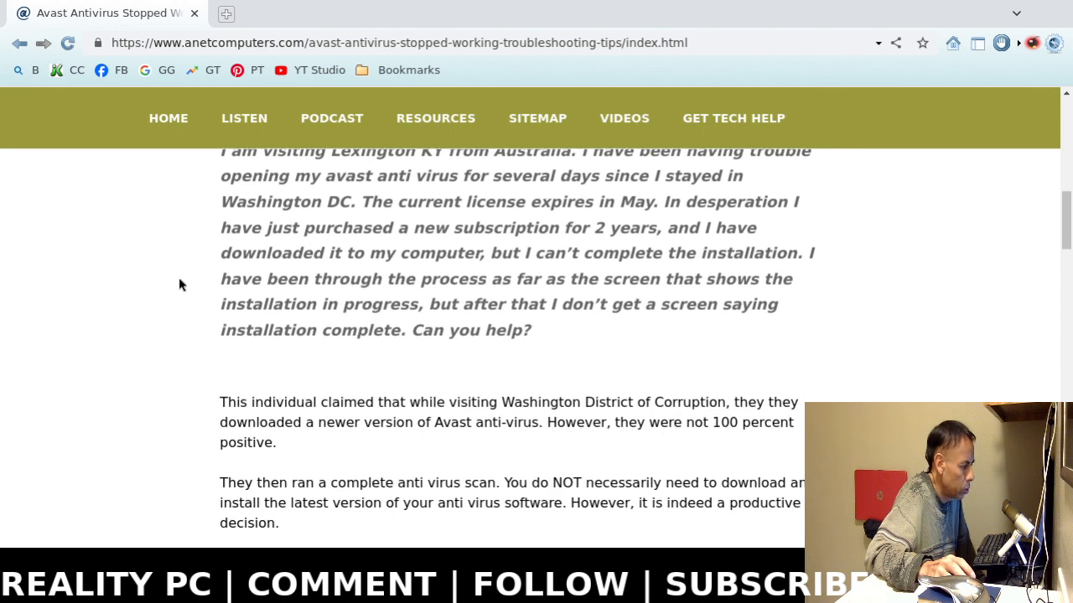
mouse_move(187, 293)
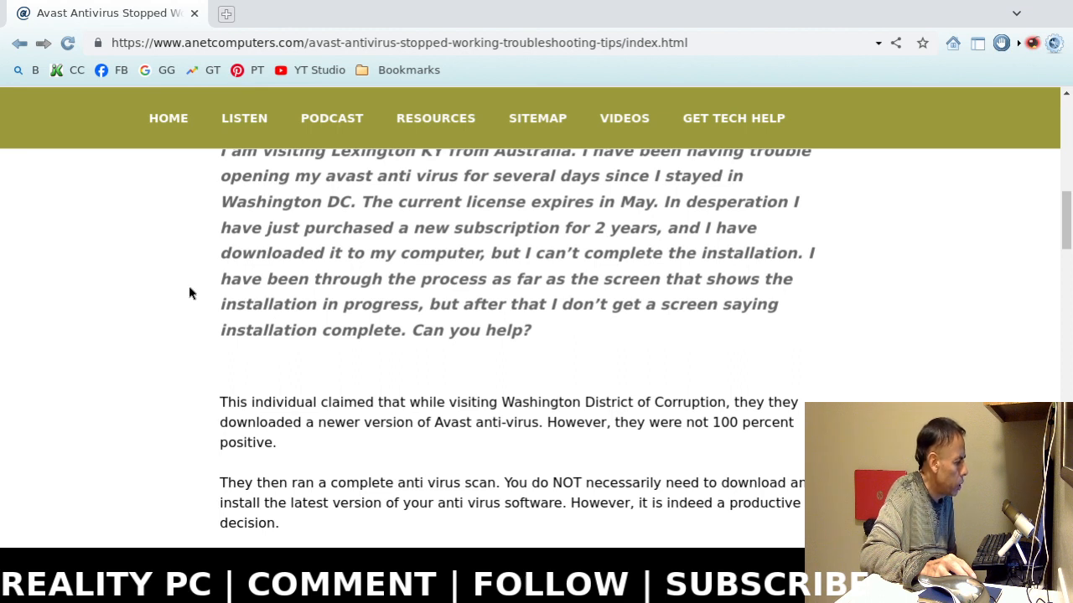
scroll("down", 3)
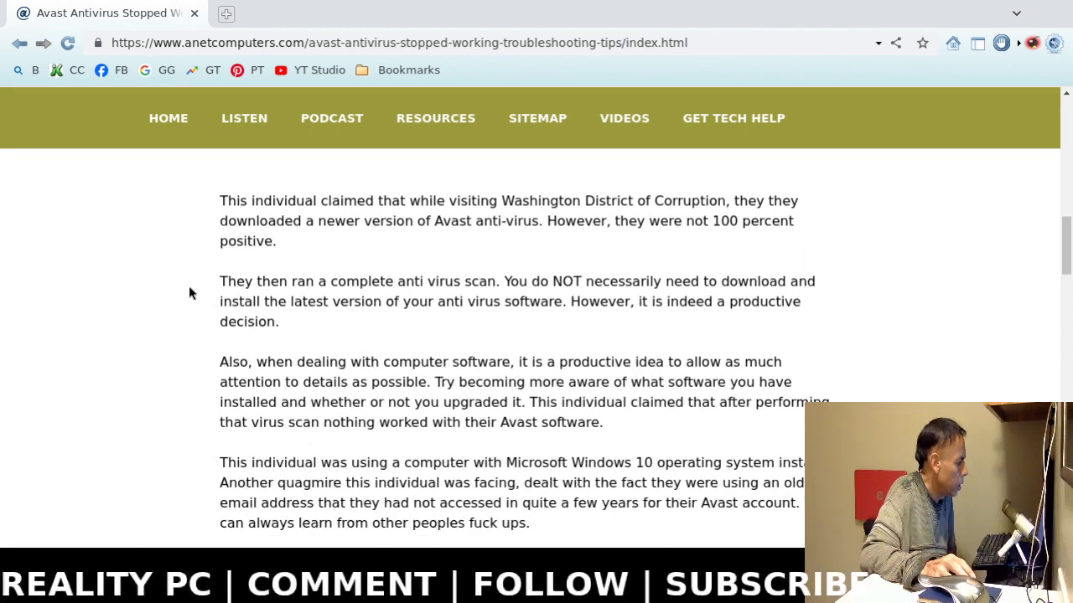
scroll("down", 3)
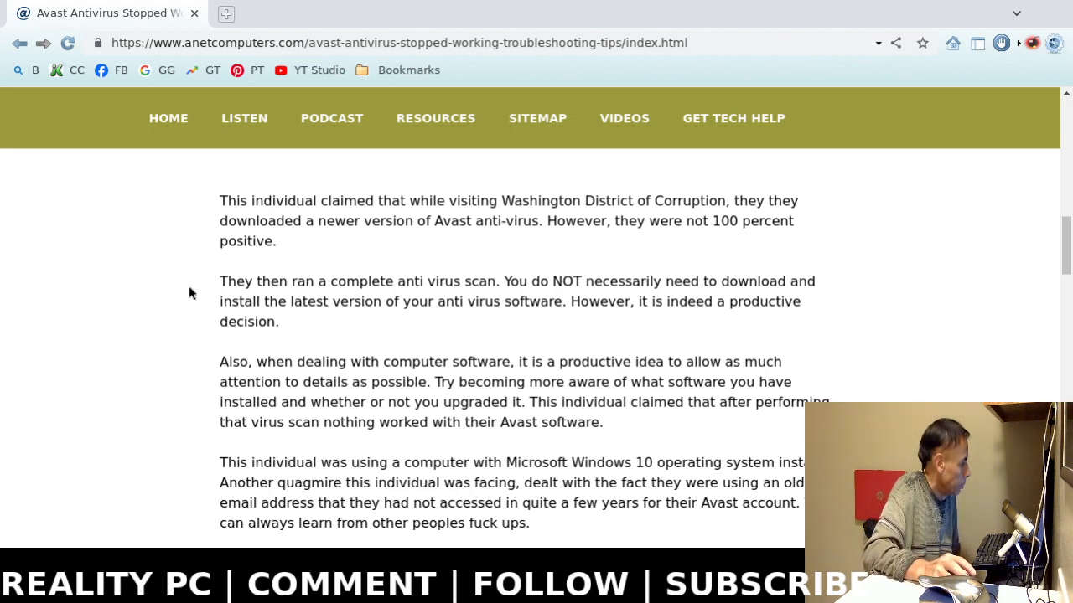
scroll("down", 3)
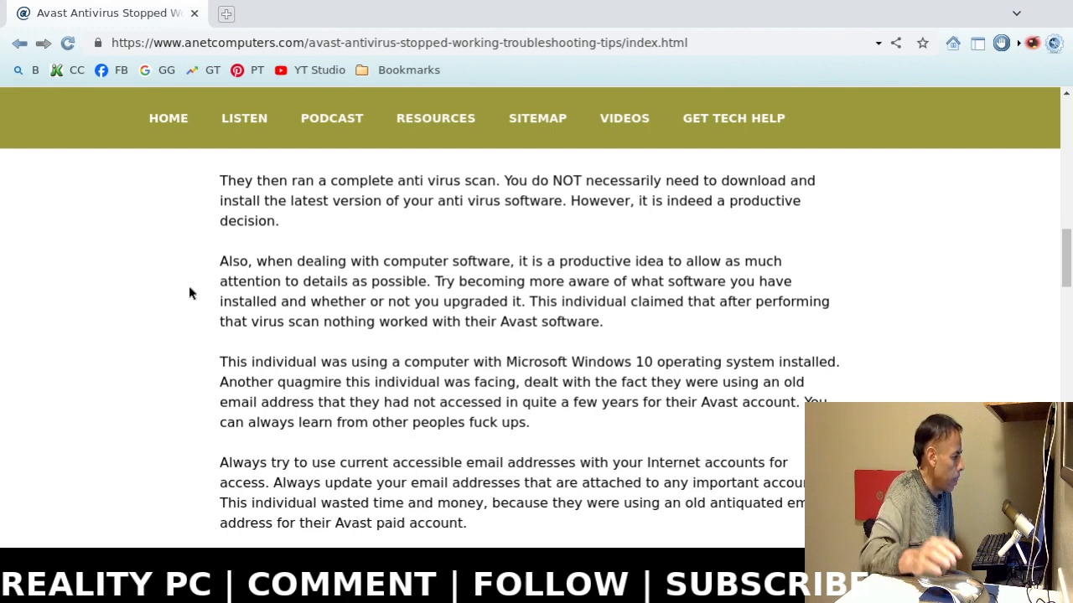
mouse_move(208, 295)
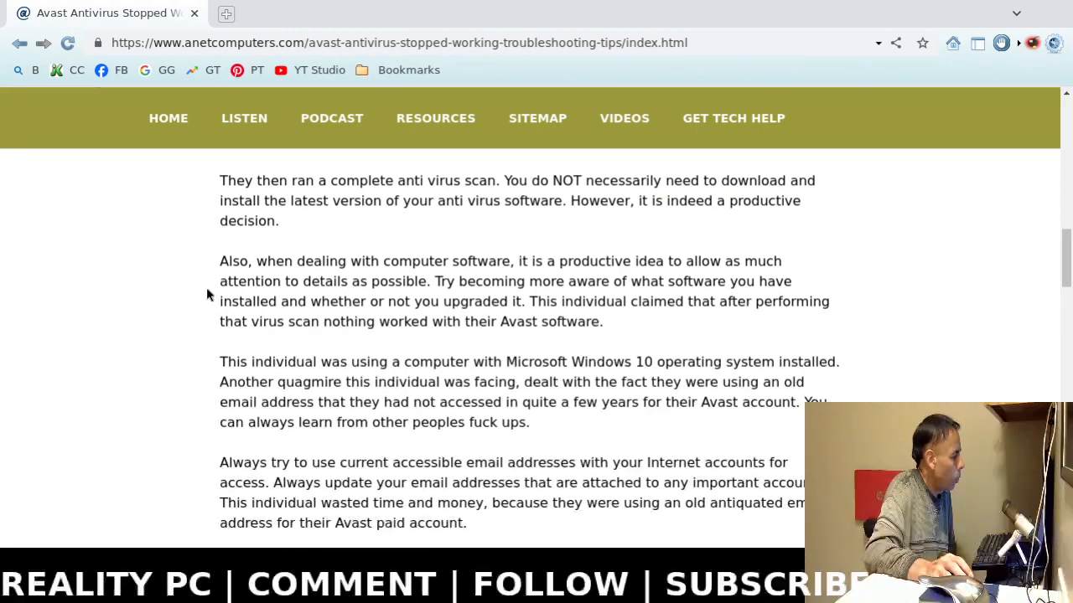
scroll("down", 3)
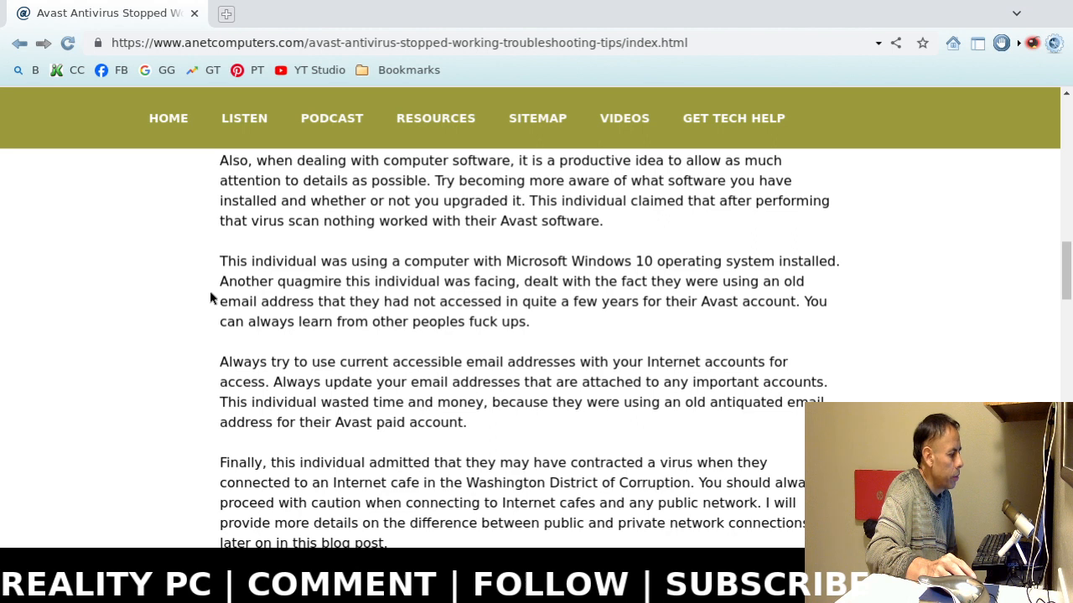
scroll("down", 3)
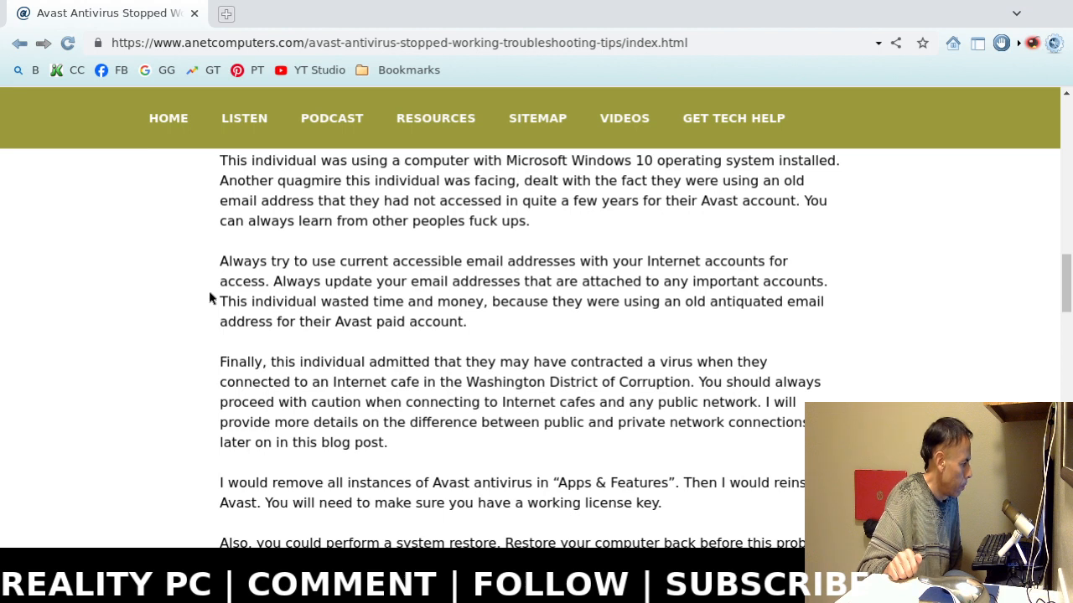
scroll("down", 3)
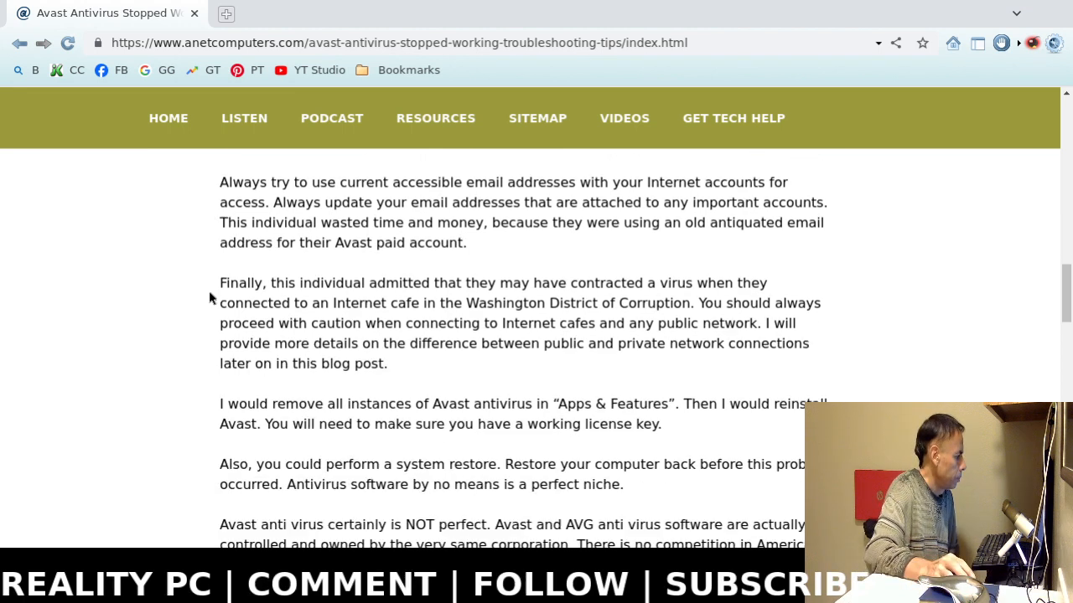
scroll("down", 3)
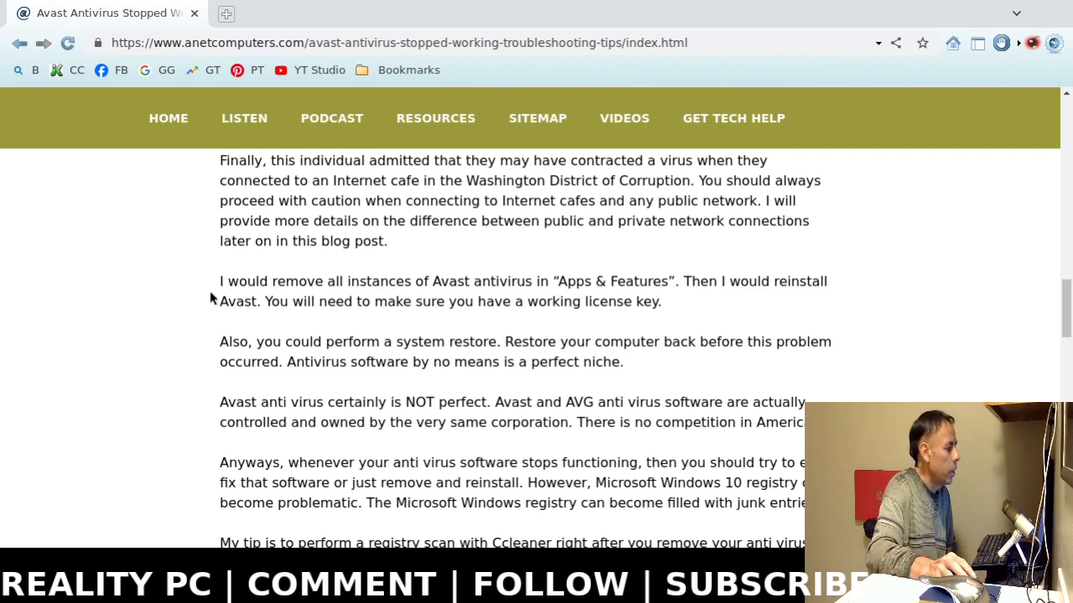
scroll("down", 3)
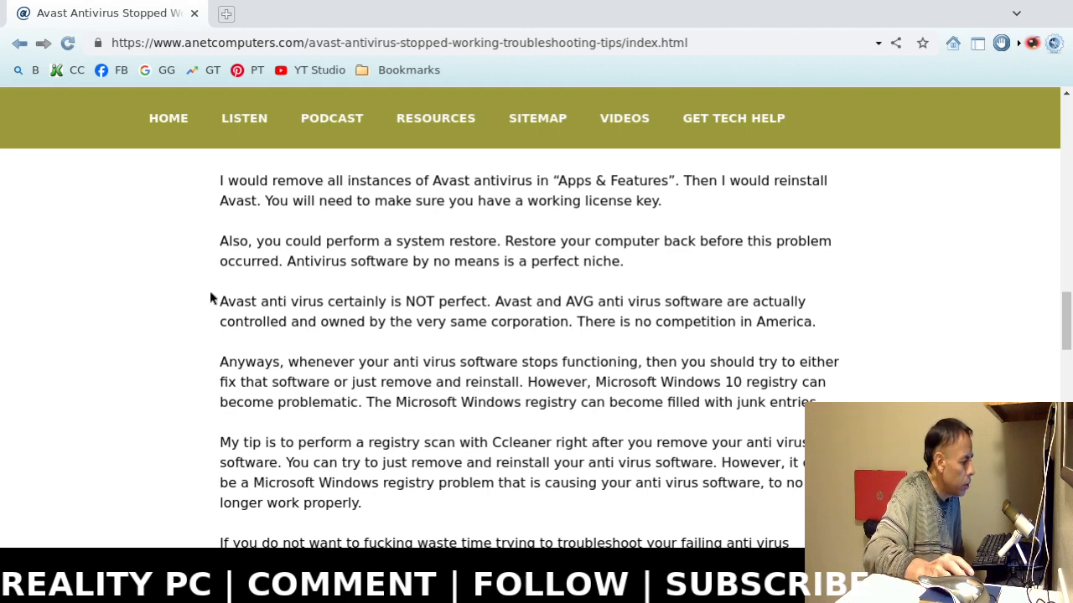
mouse_move(220, 299)
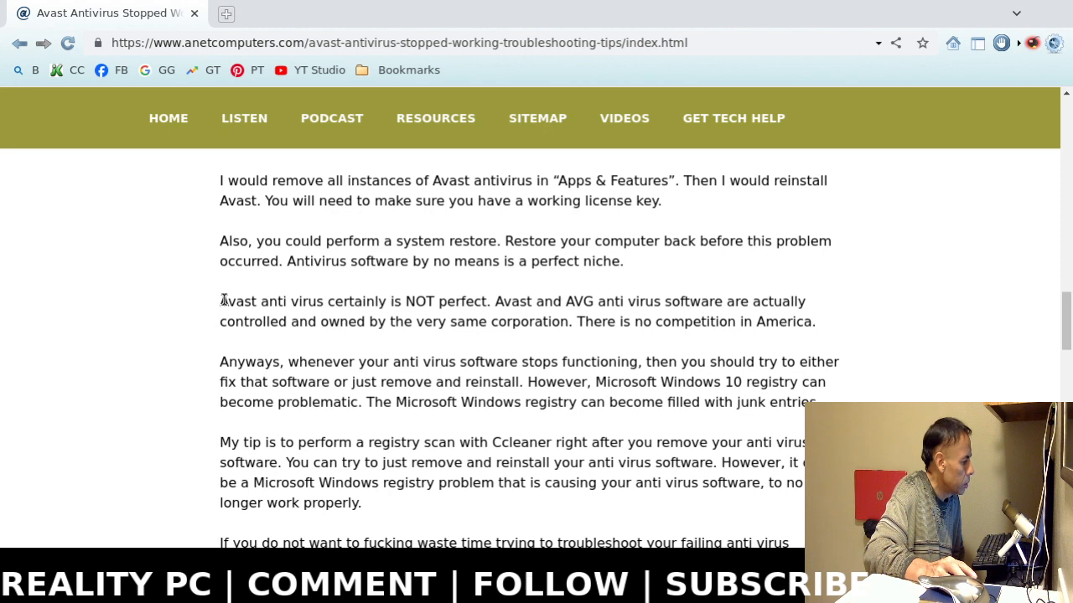
scroll("down", 3)
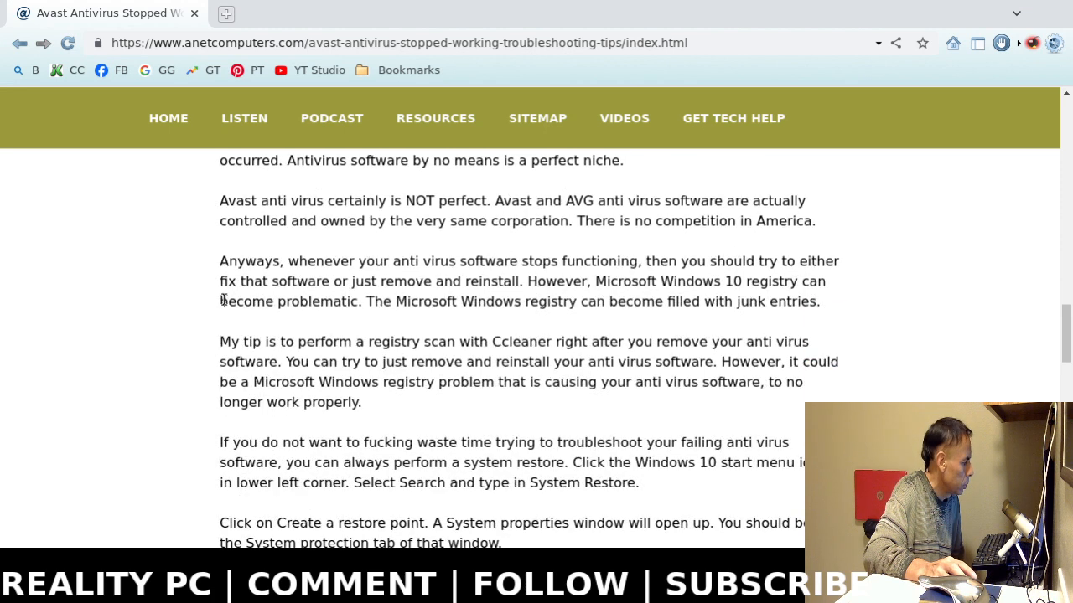
scroll("down", 3)
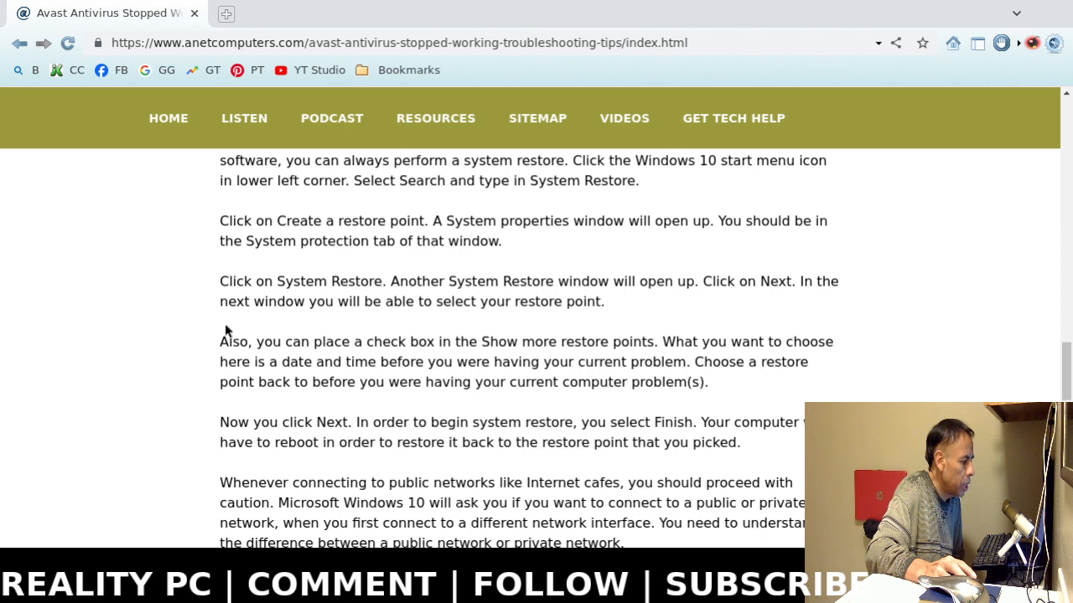
scroll("down", 3)
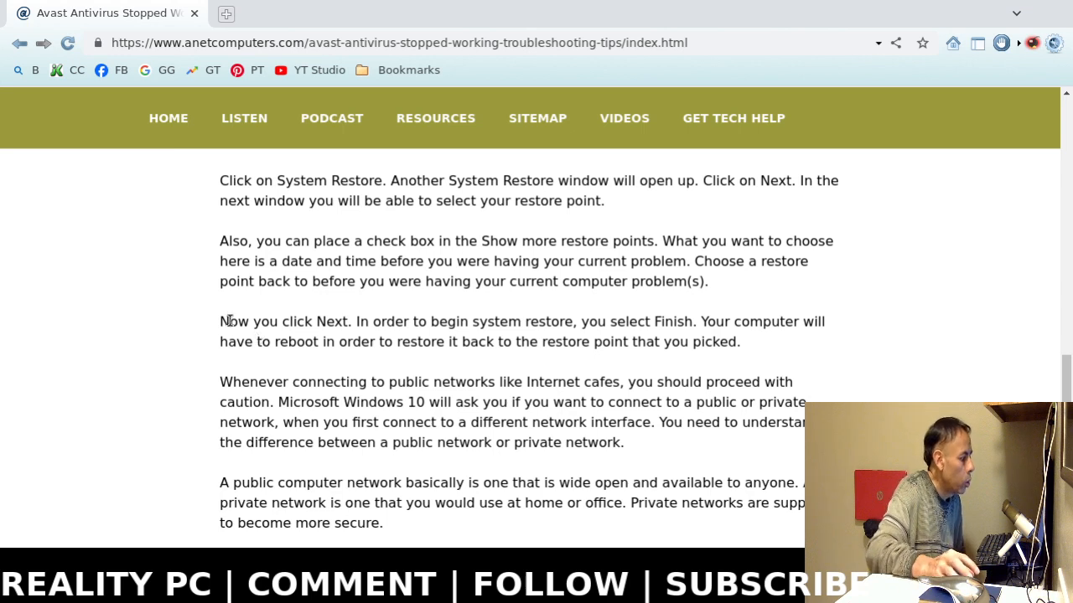
mouse_move(277, 319)
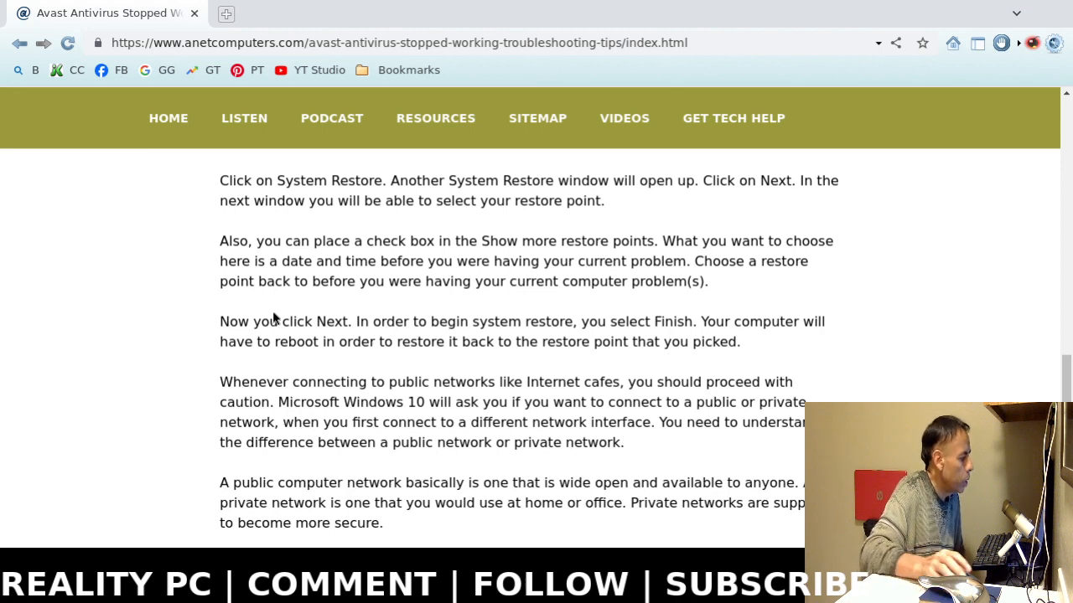
scroll("down", 3)
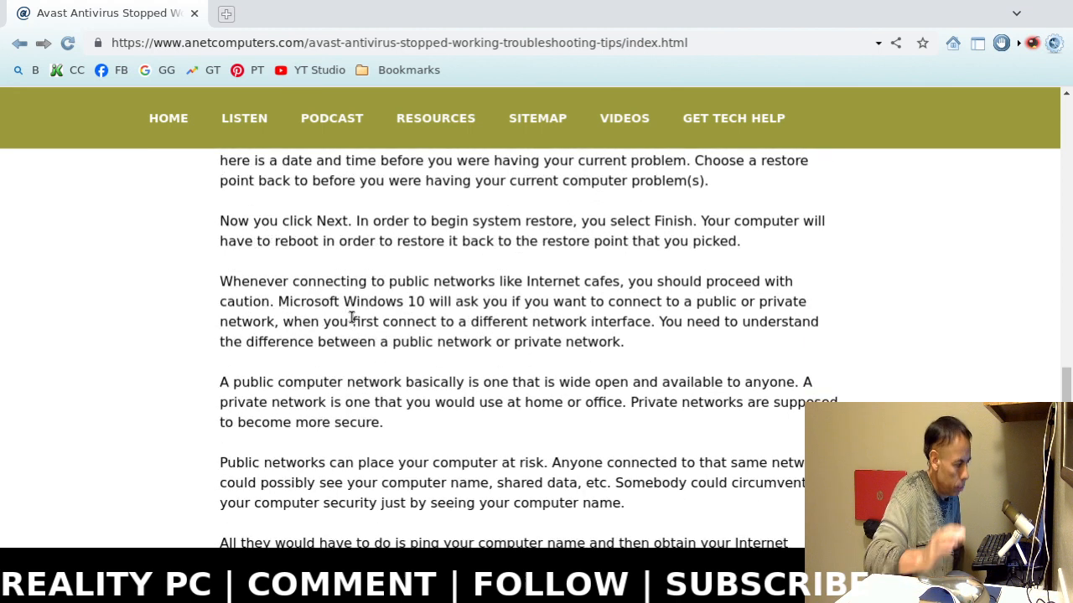